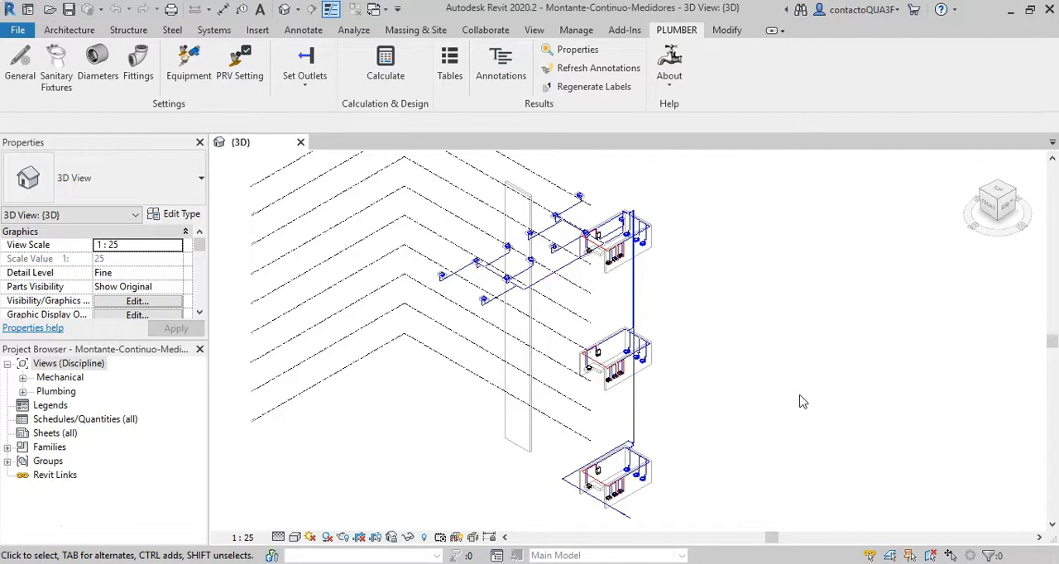
mouse_move(715, 298)
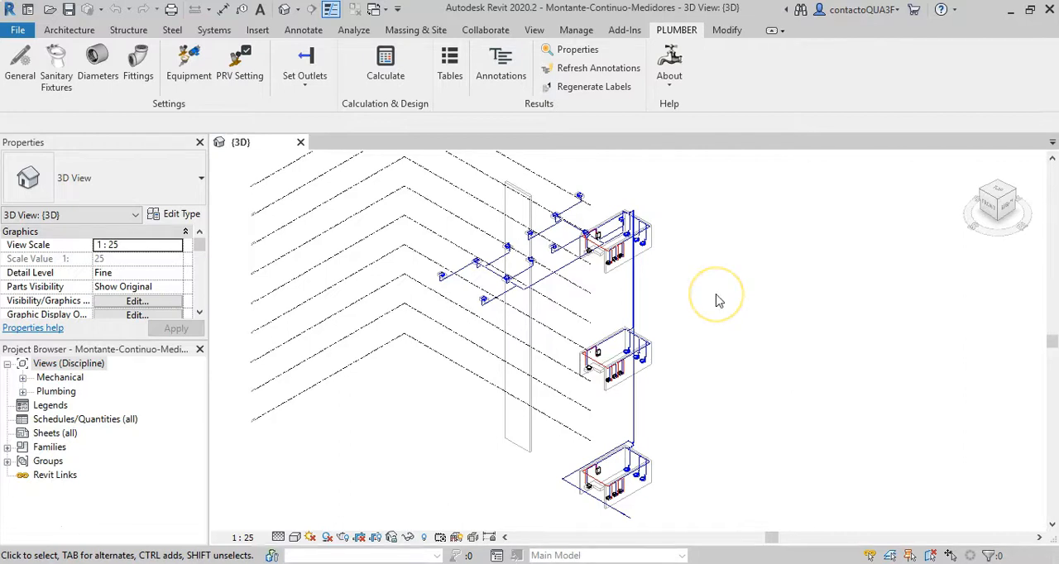
mouse_move(718, 300)
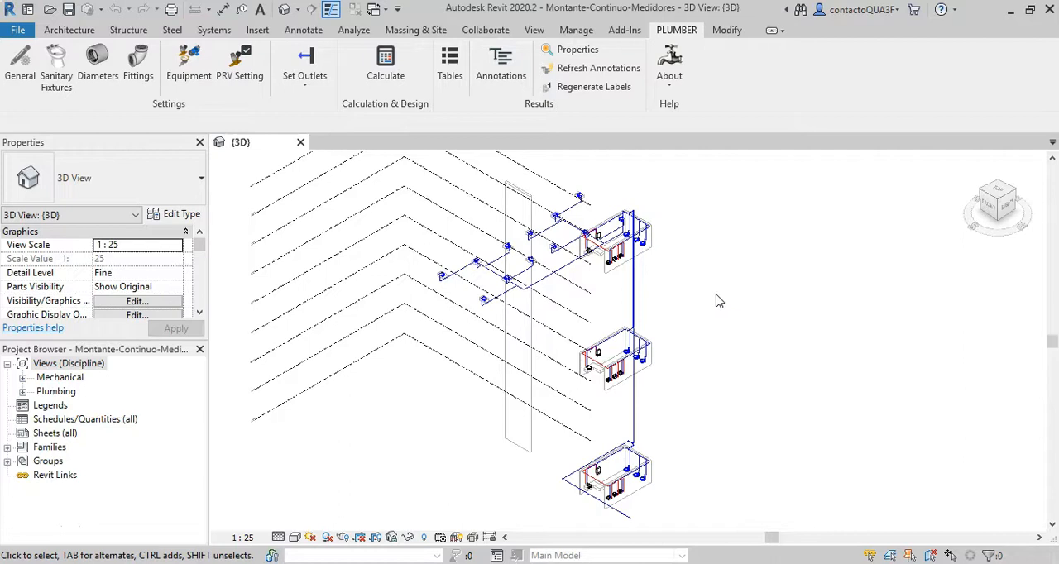
mouse_move(918, 341)
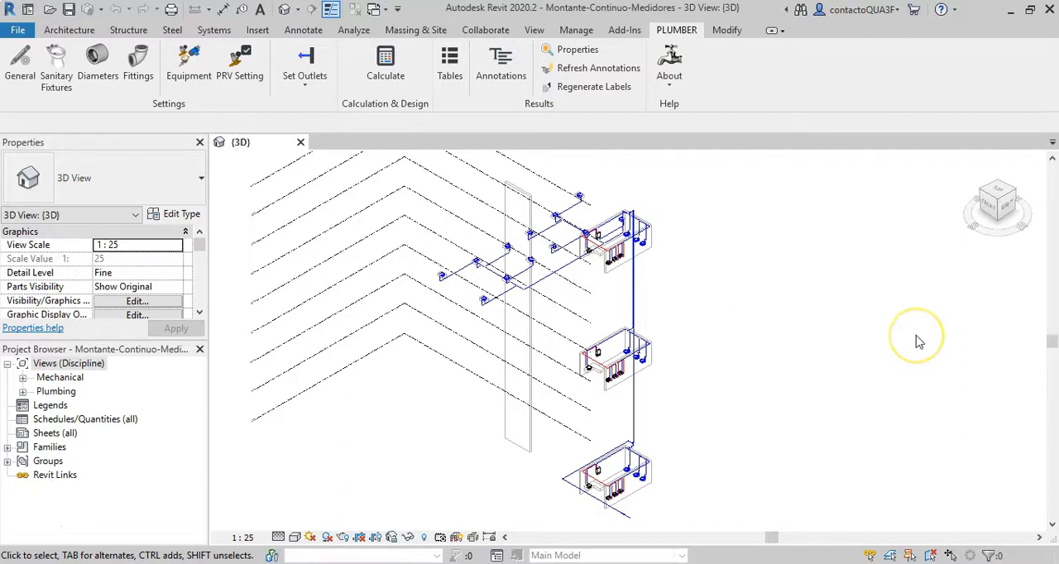
mouse_move(918, 341)
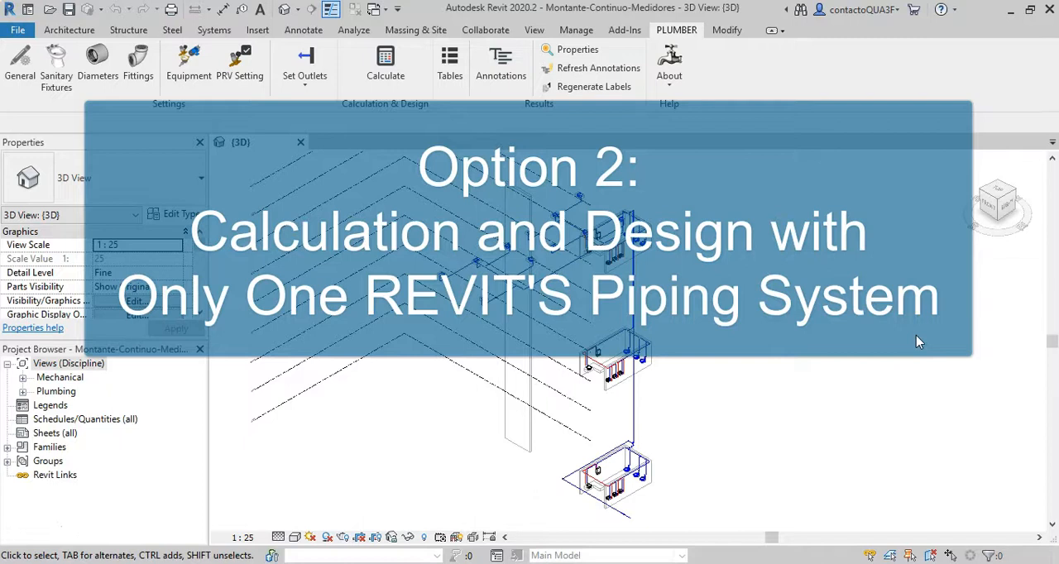
mouse_move(923, 397)
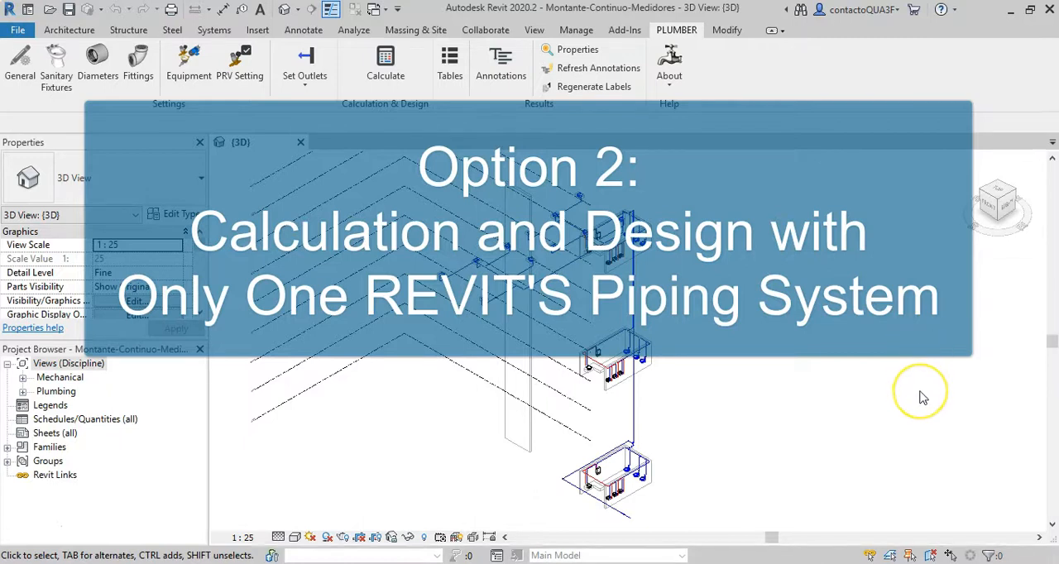
mouse_move(946, 400)
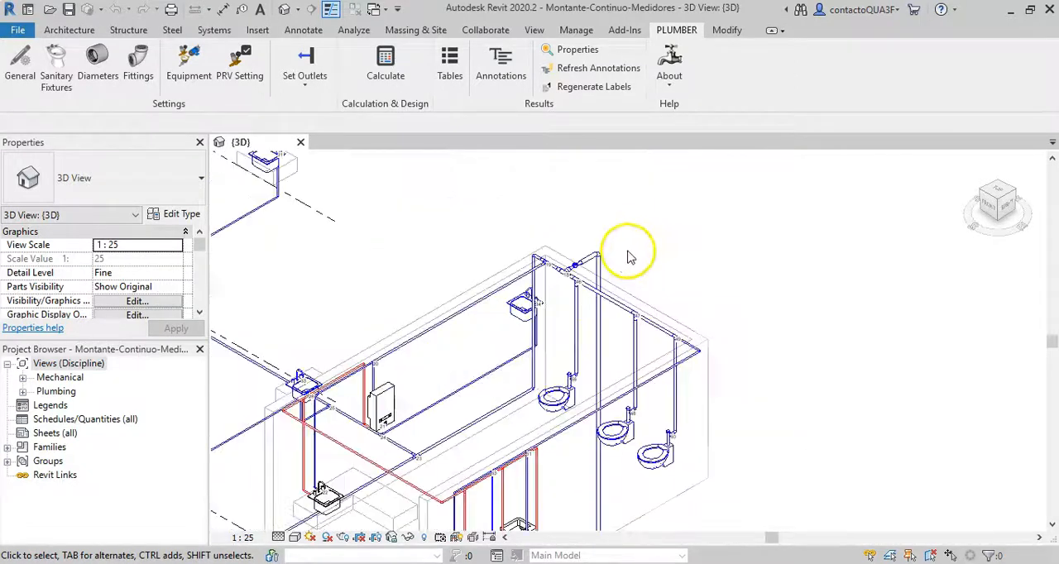
Select the two branch pipes leaving the riser for outlet marking.
scroll(up, 3)
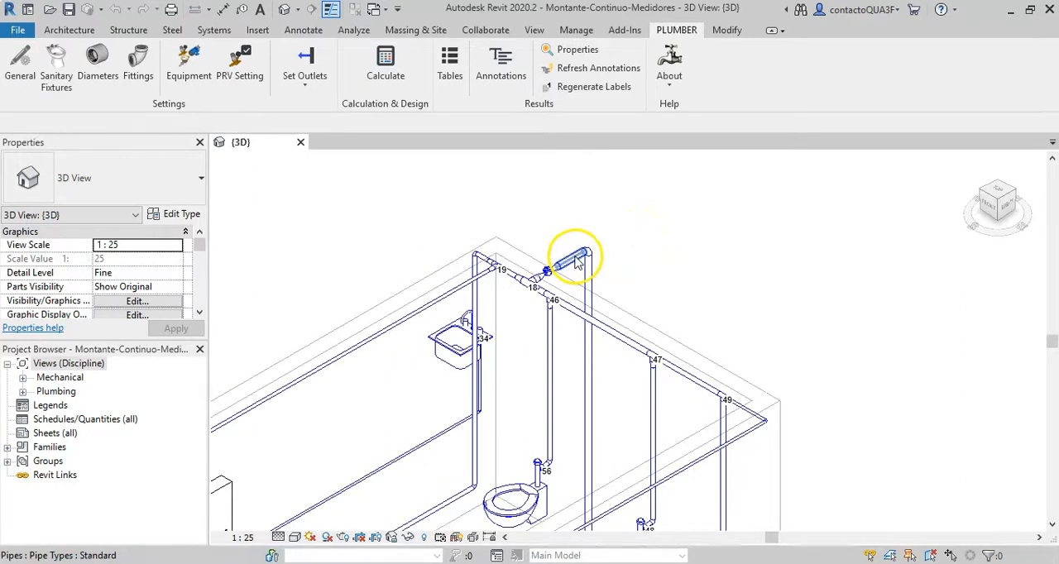
click(571, 261)
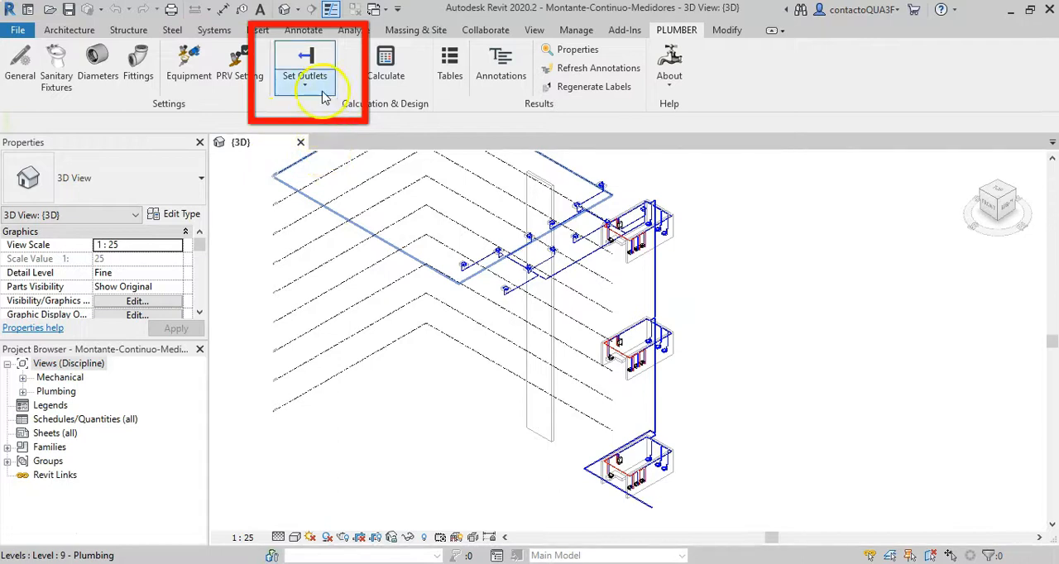
click(305, 74)
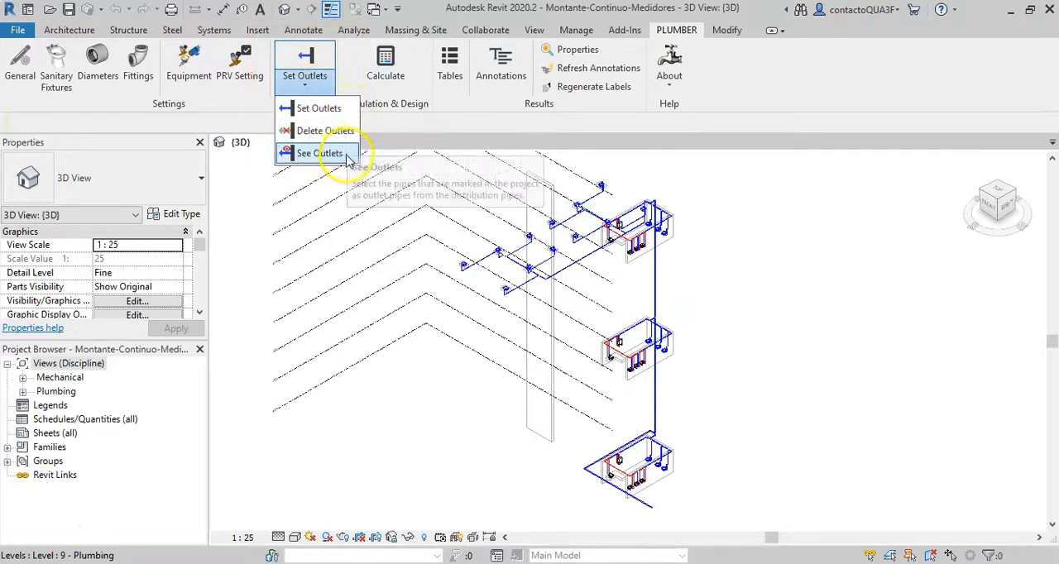
mouse_move(318, 108)
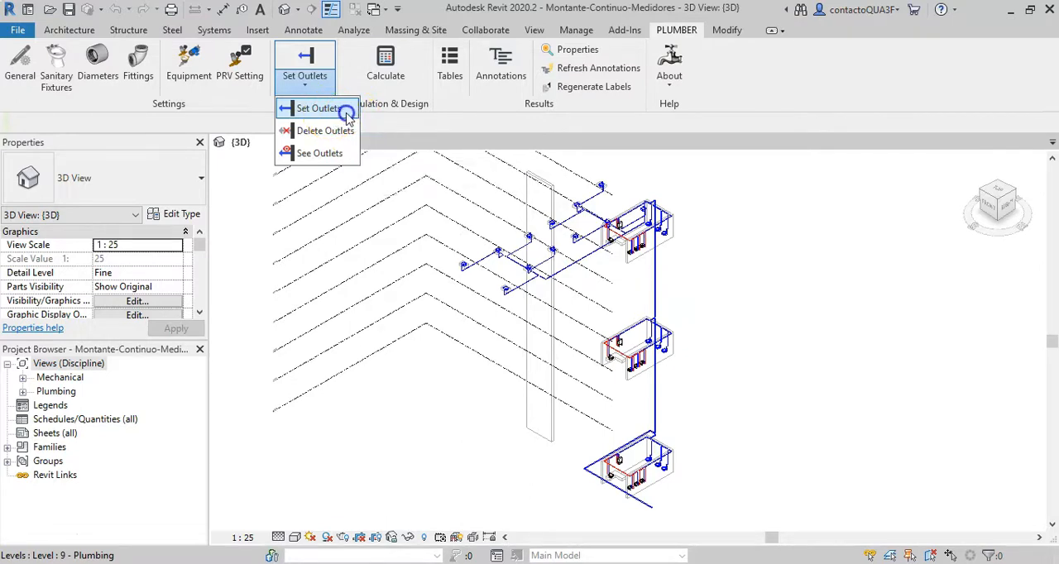
mouse_move(389, 124)
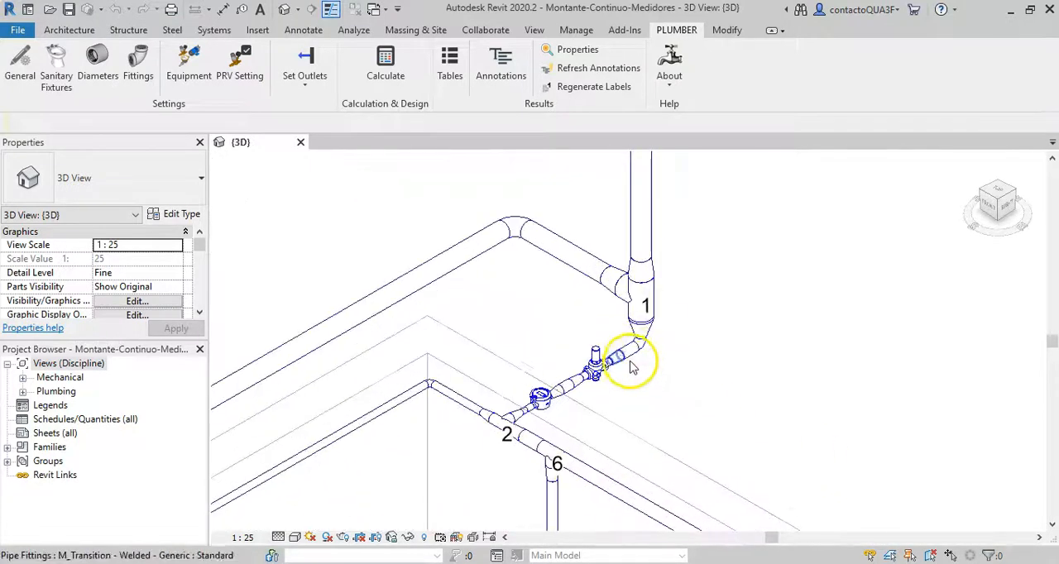
click(596, 364)
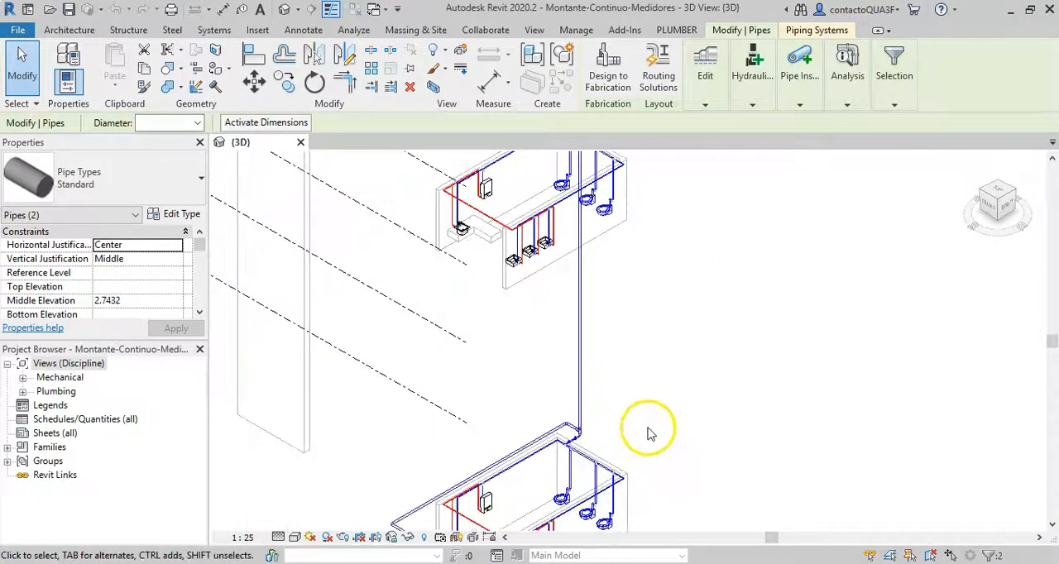
mouse_move(745, 319)
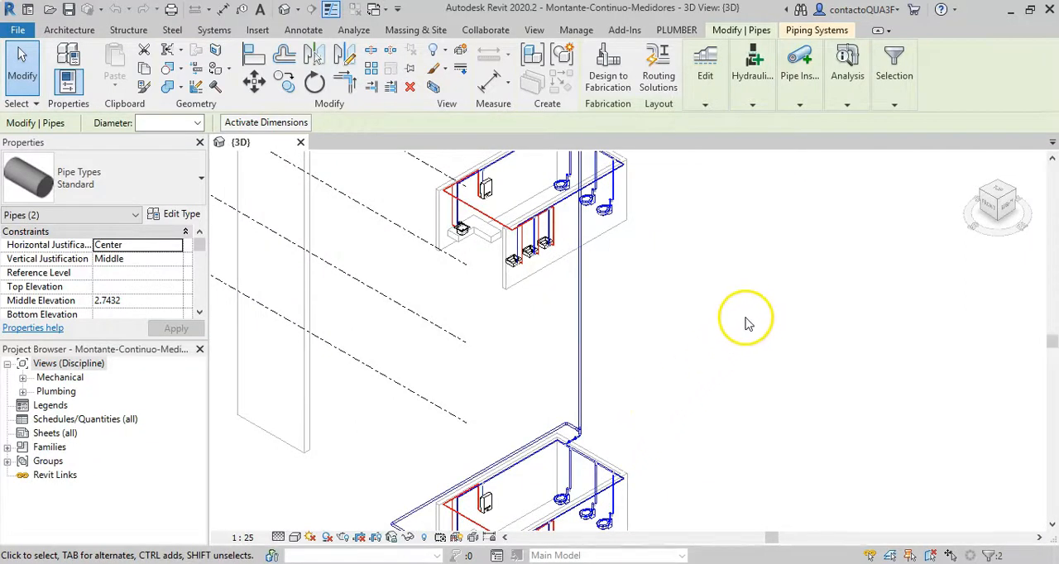
Mark the two selected pipes as outlets with Set Outlets and accept the '2 pipes' confirmation.
click(675, 30)
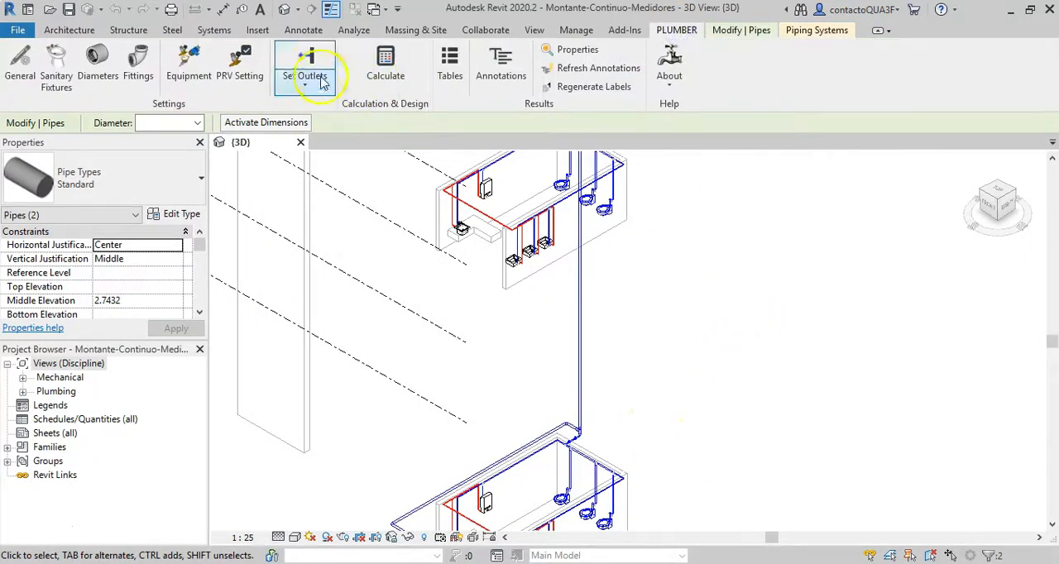
click(304, 63)
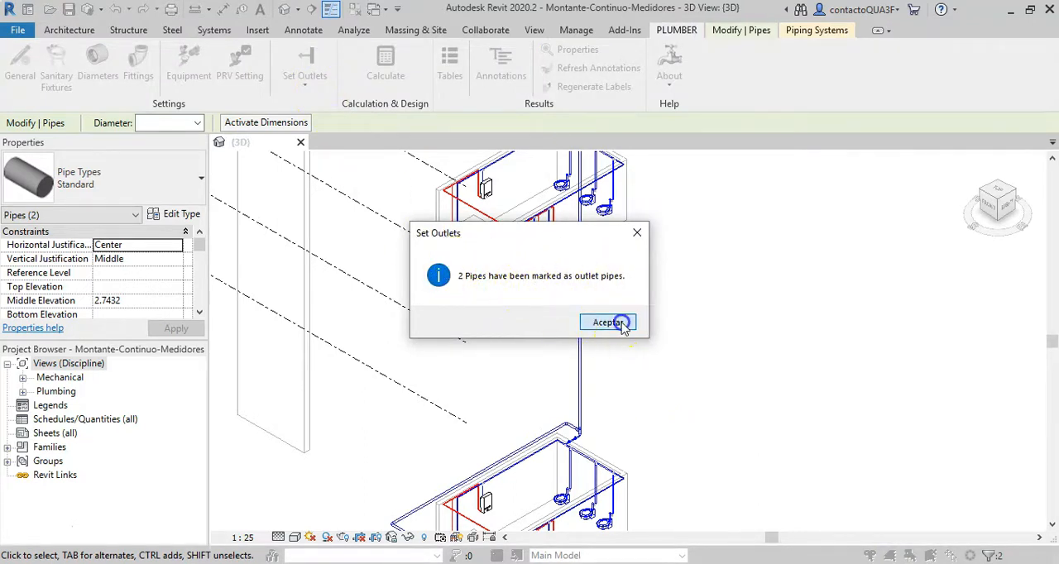
click(608, 322)
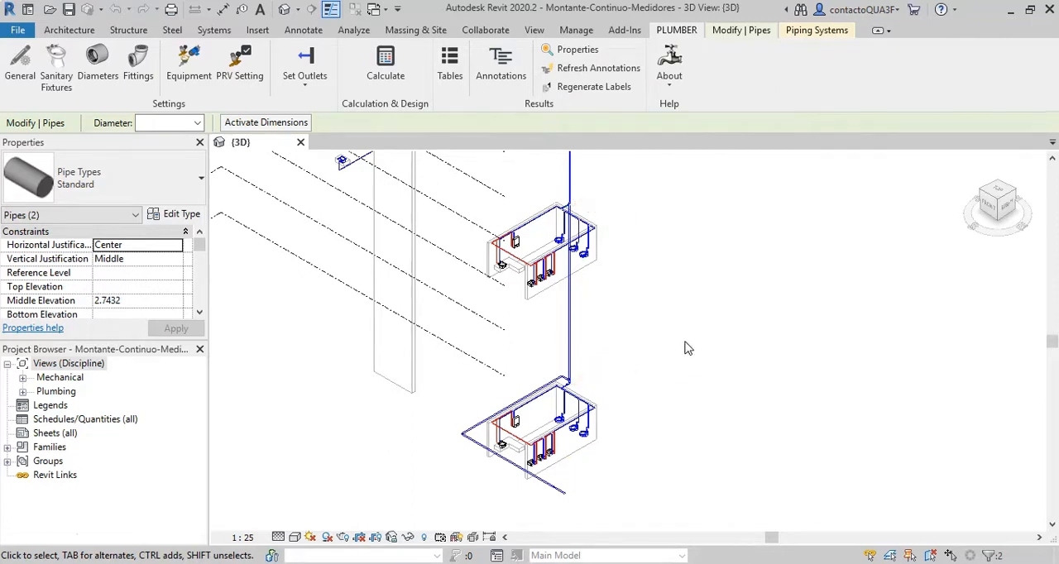
drag(687, 347, 662, 405)
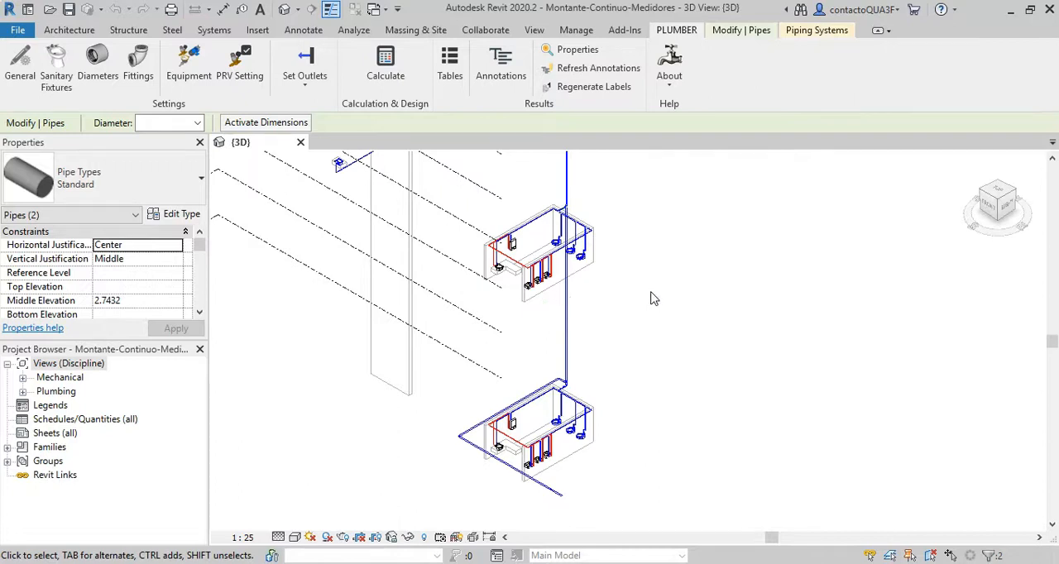
mouse_move(671, 427)
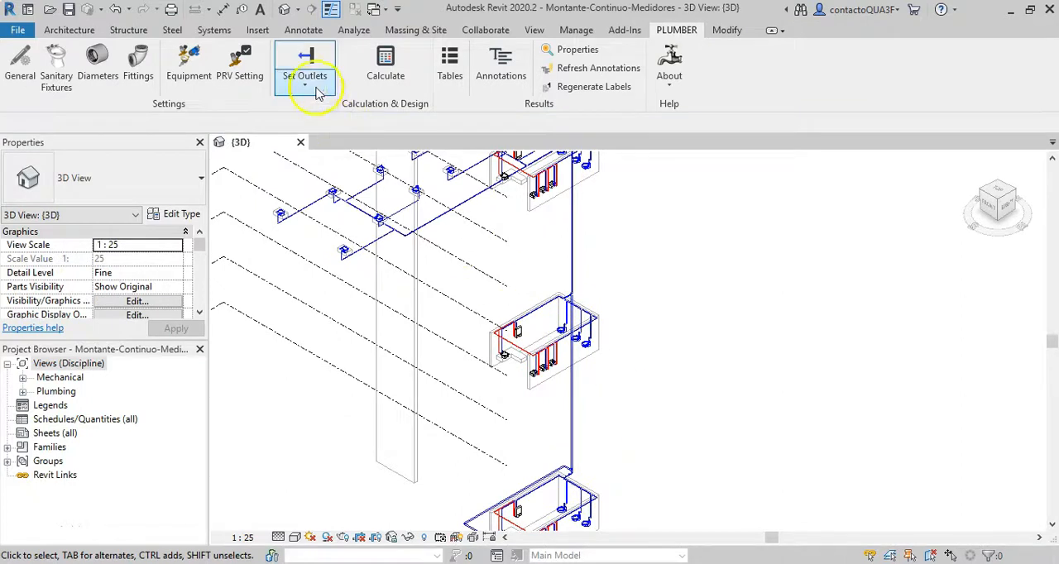
Remove the outlet marking from the two riser pipes with Delete Outlets and accept the '2 Pipes modified' message.
click(305, 83)
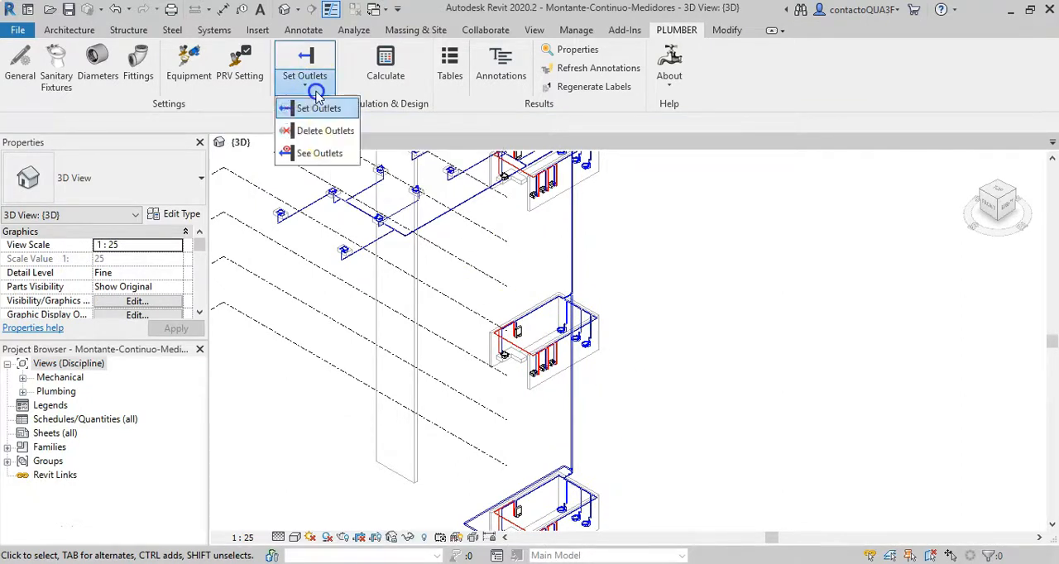
mouse_move(324, 131)
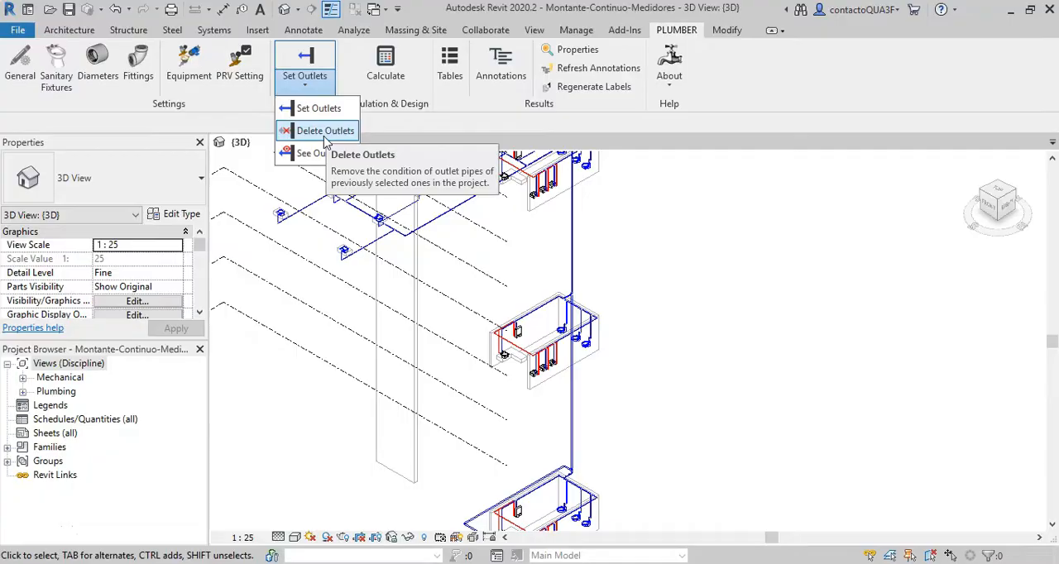
click(325, 131)
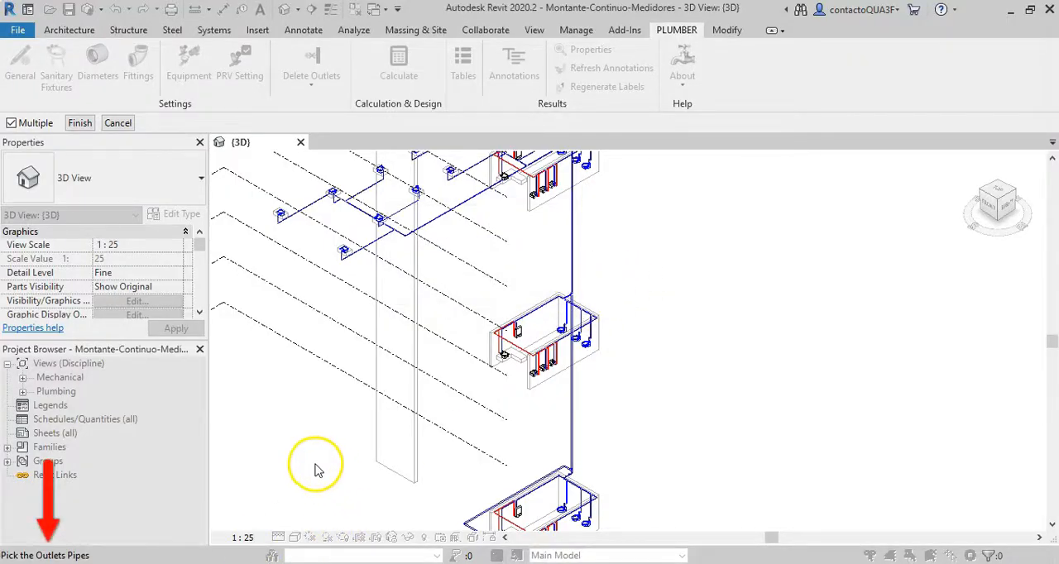
mouse_move(701, 410)
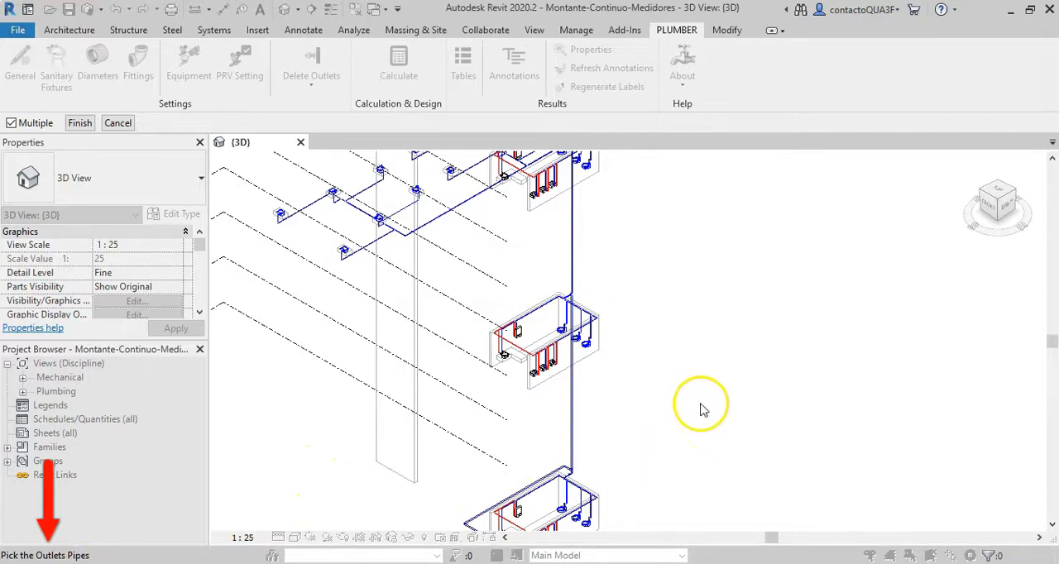
mouse_move(675, 397)
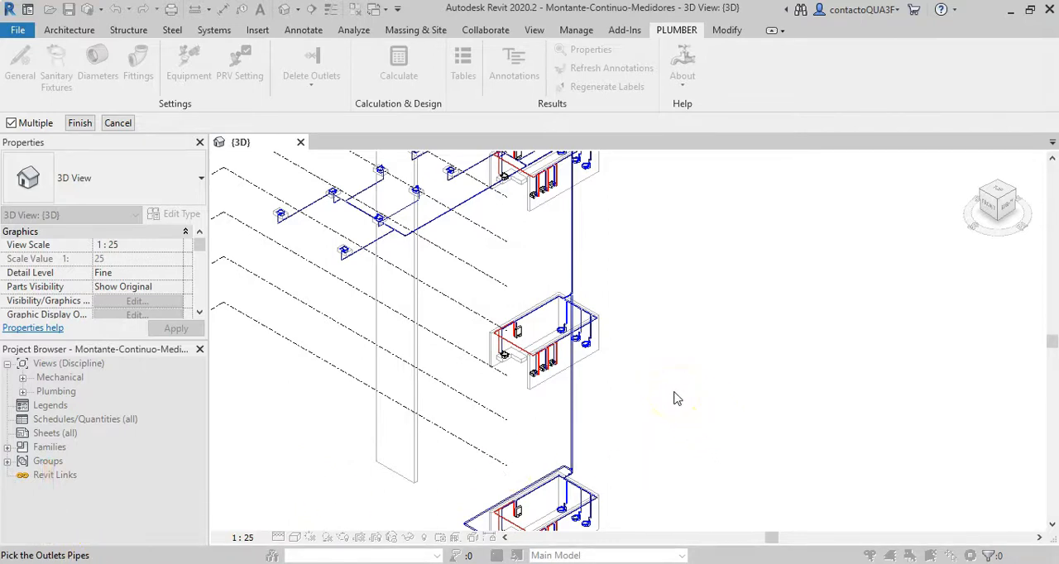
mouse_move(670, 392)
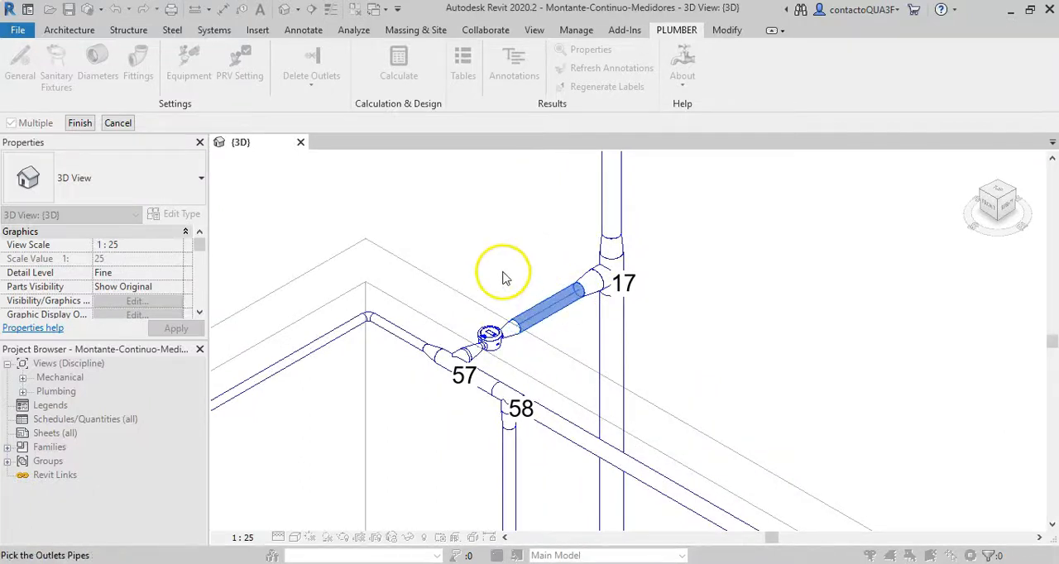
mouse_move(447, 246)
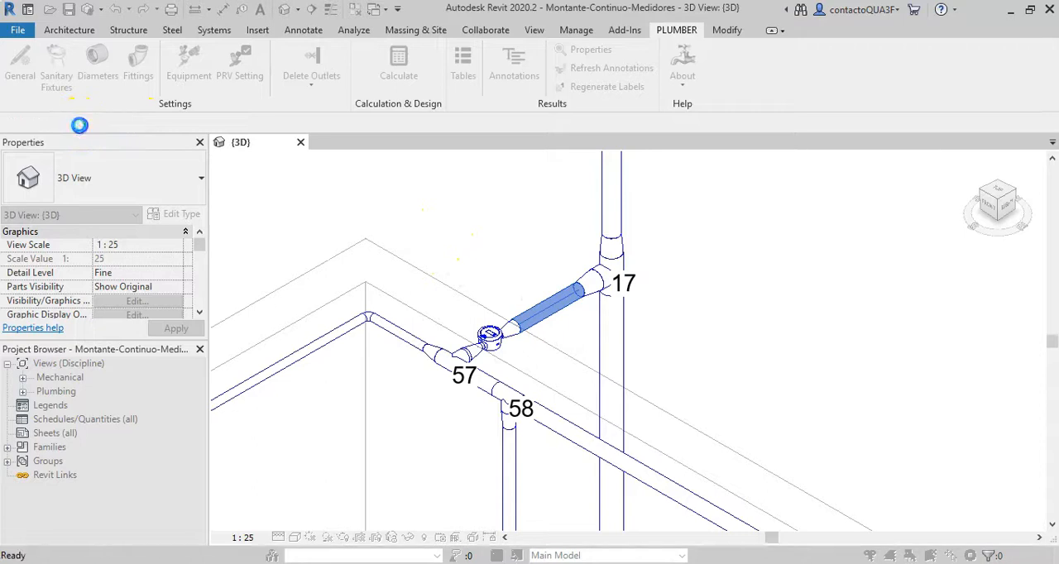
click(311, 63)
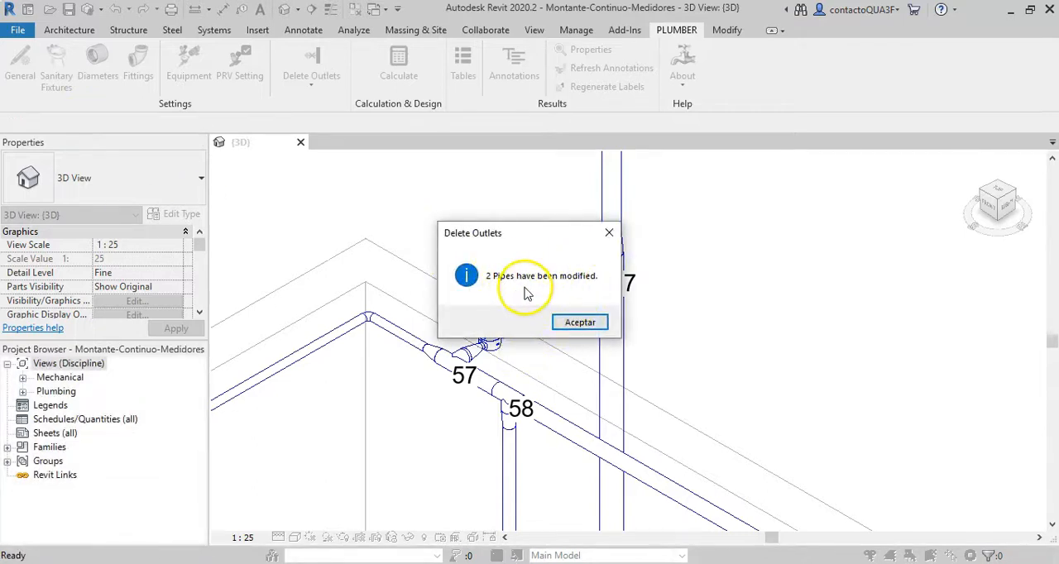
mouse_move(579, 323)
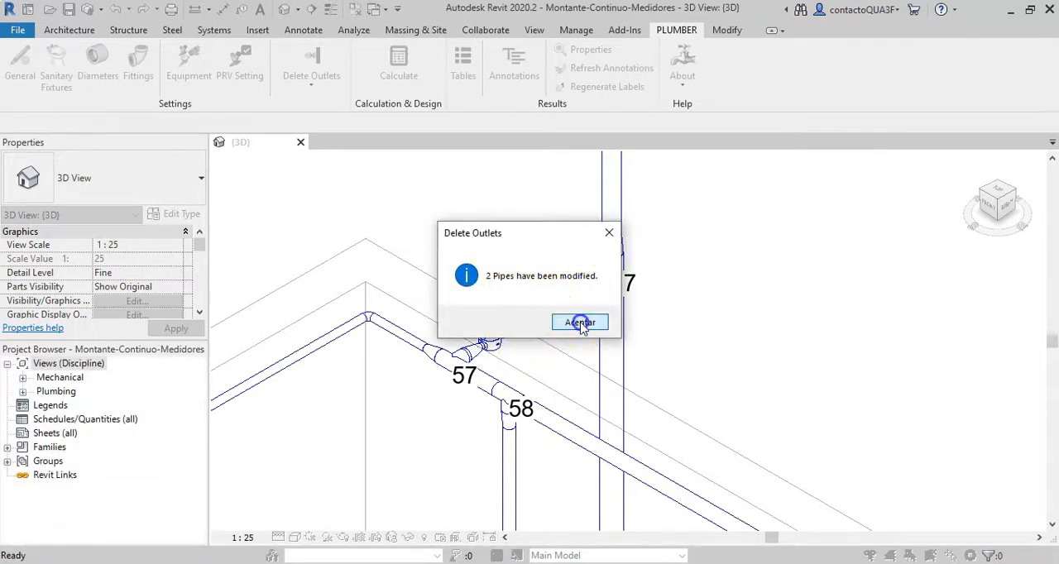
click(579, 323)
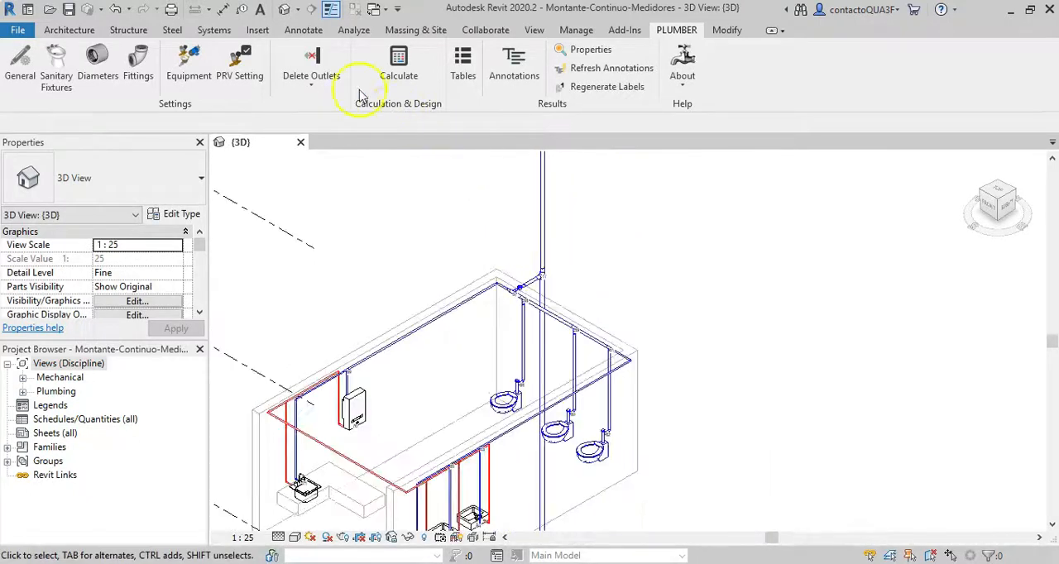
Review the outlets with See Outlets and dismiss the no-outlets warning.
click(311, 76)
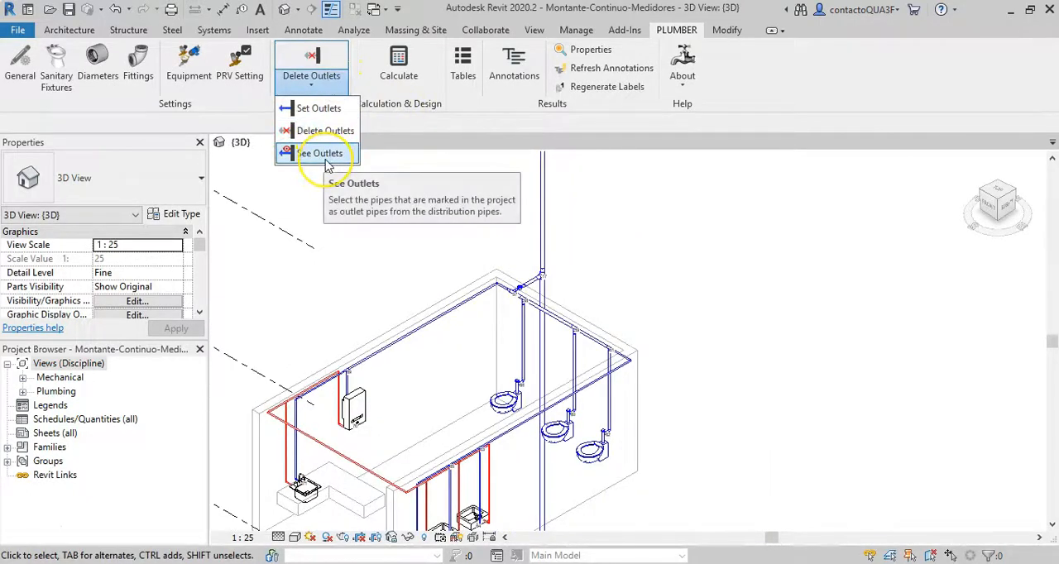
click(317, 152)
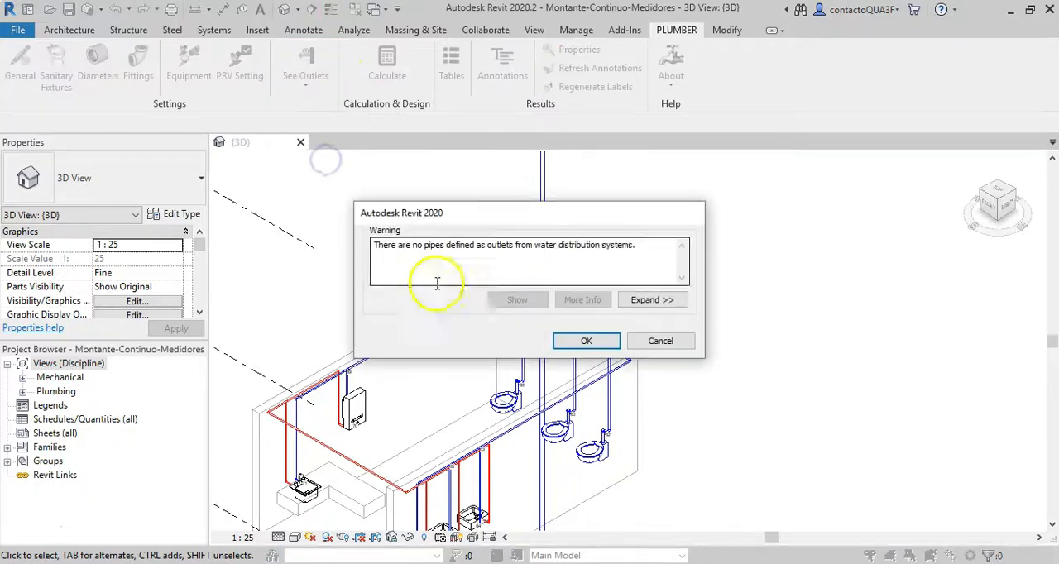
click(660, 341)
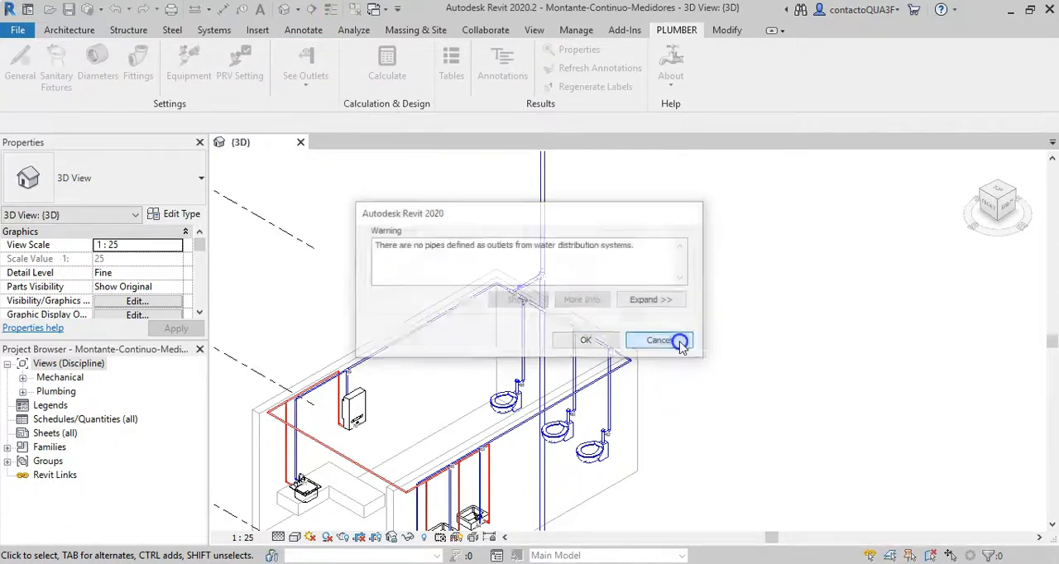
Mark the riser pipes as outlets again and confirm See Outlets reports 2 pipes.
click(658, 341)
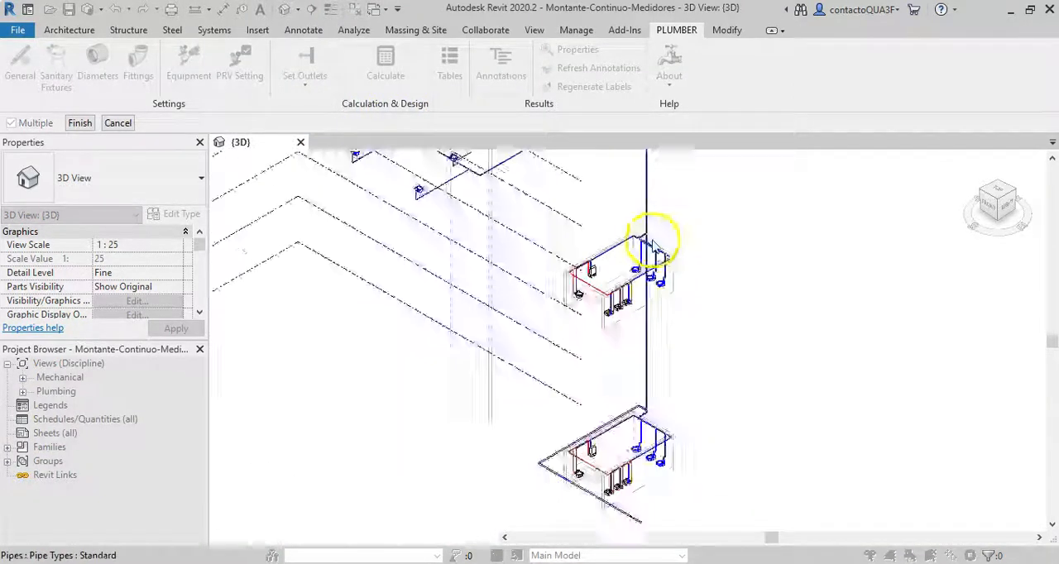
click(79, 123)
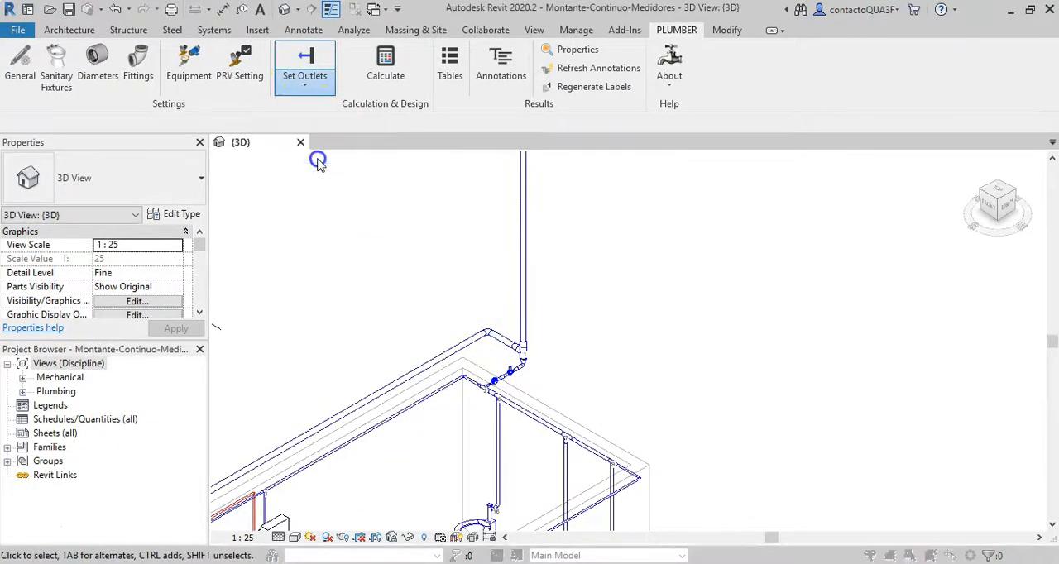
click(304, 63)
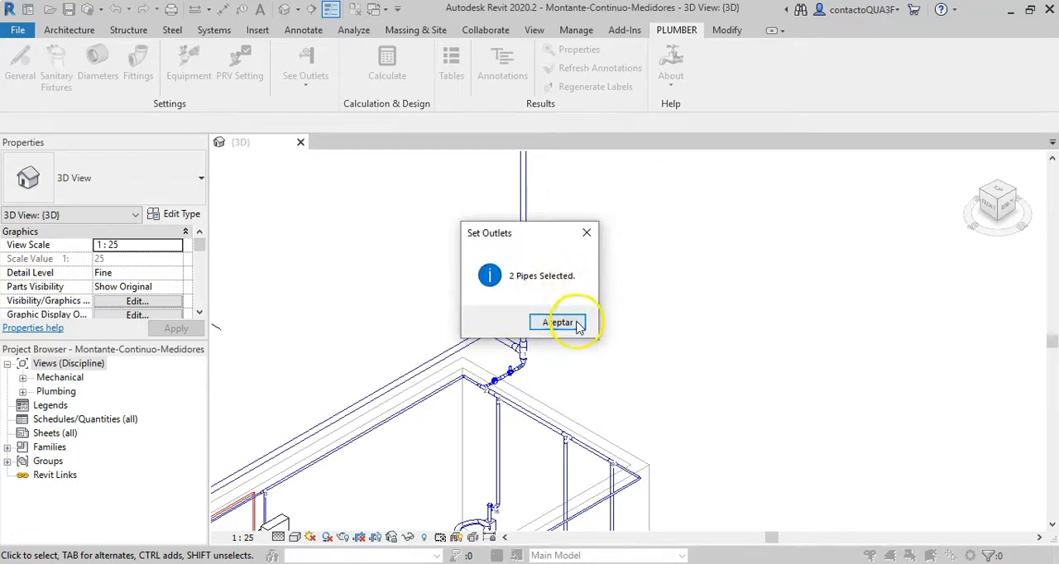
click(559, 323)
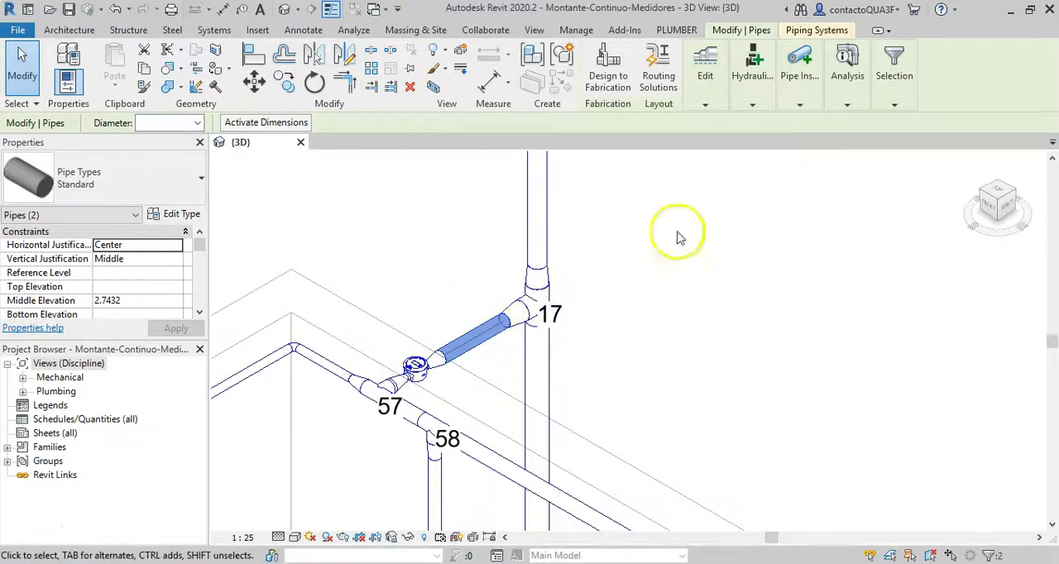
Clear the outlet marking from the selected pipes with Delete Outlets, accept the message, and deselect everything.
click(675, 29)
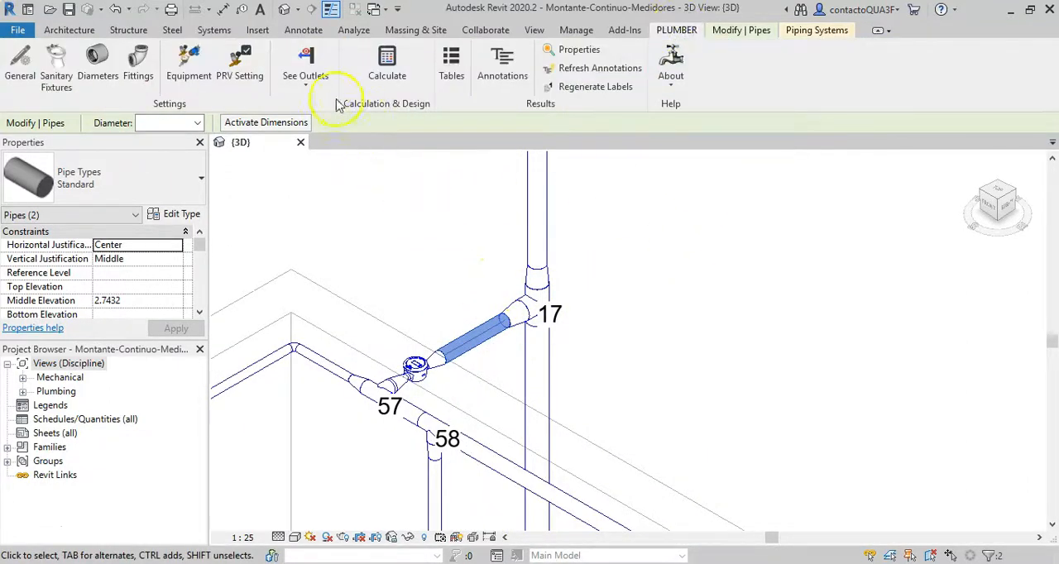
click(304, 64)
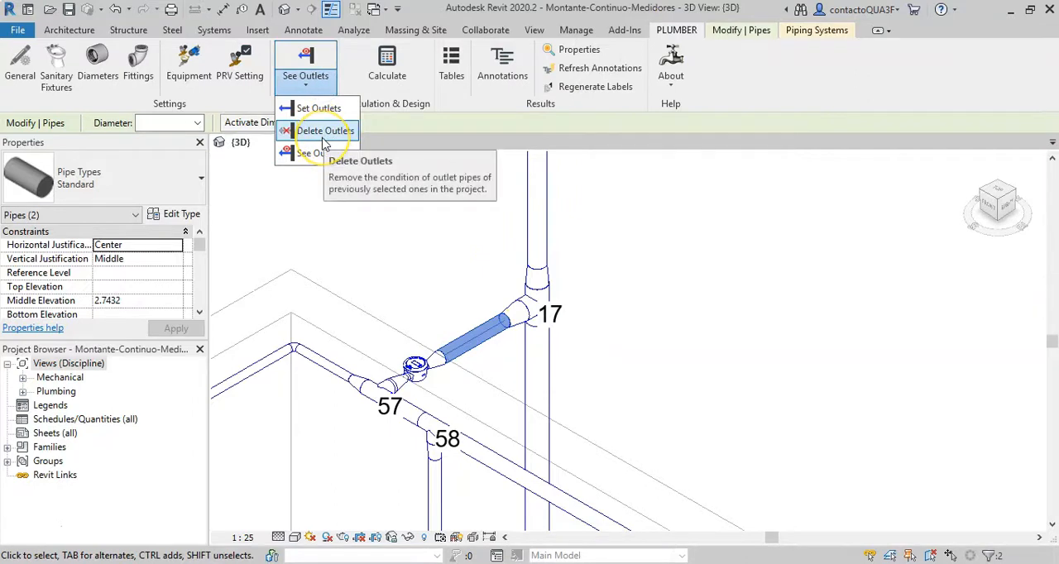
click(325, 131)
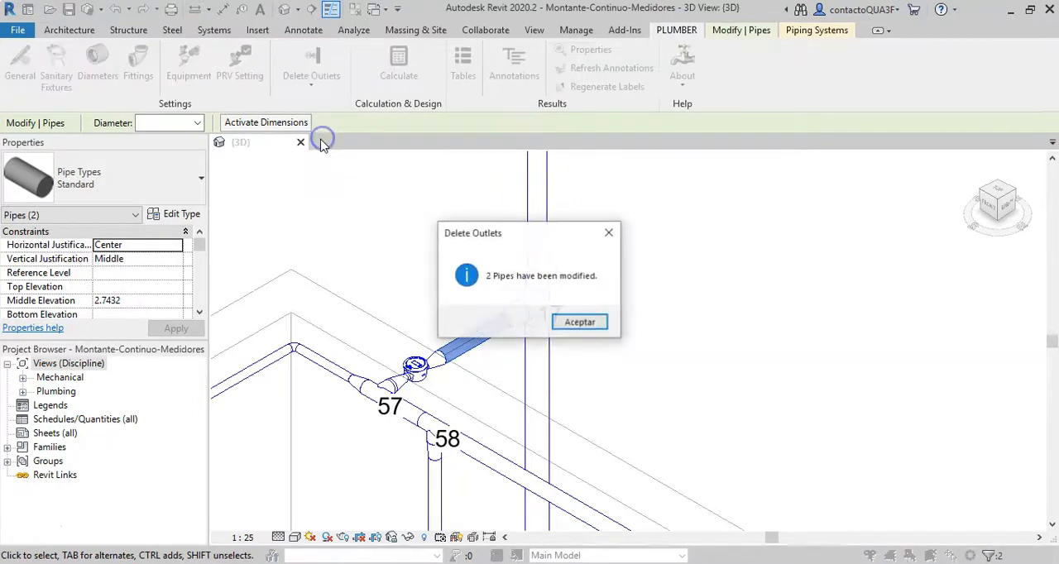
click(579, 323)
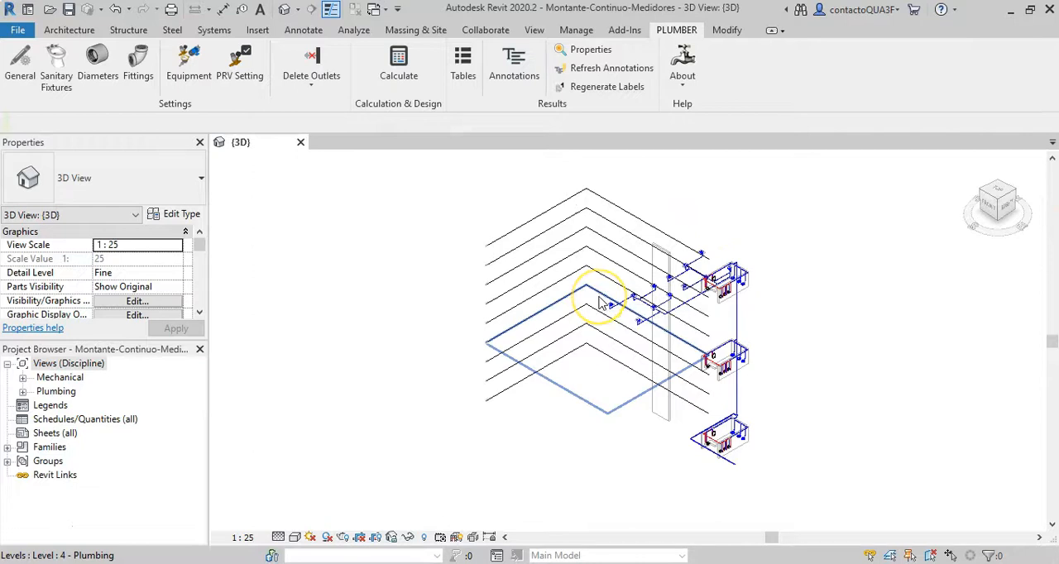
click(884, 390)
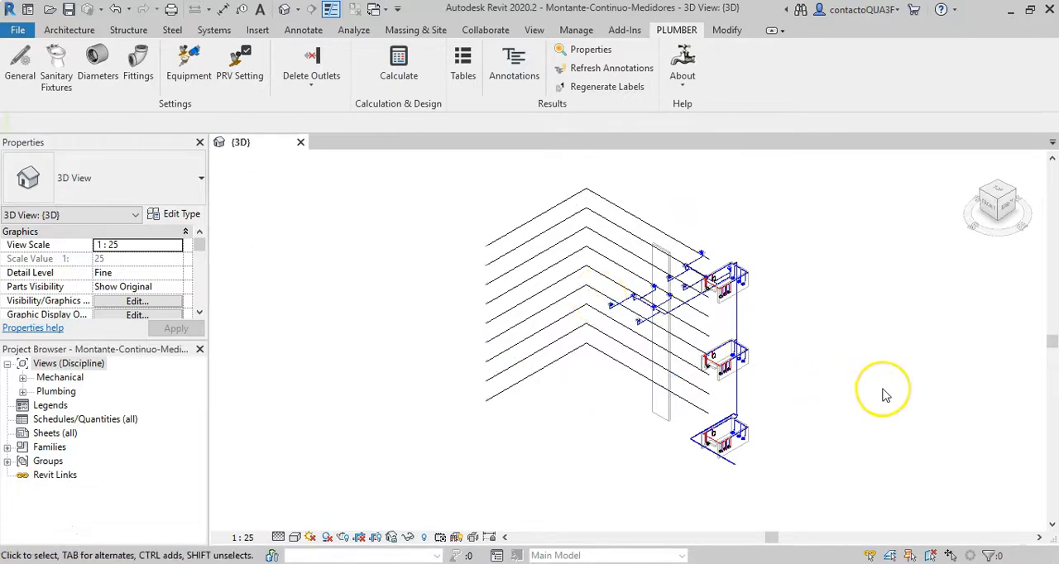